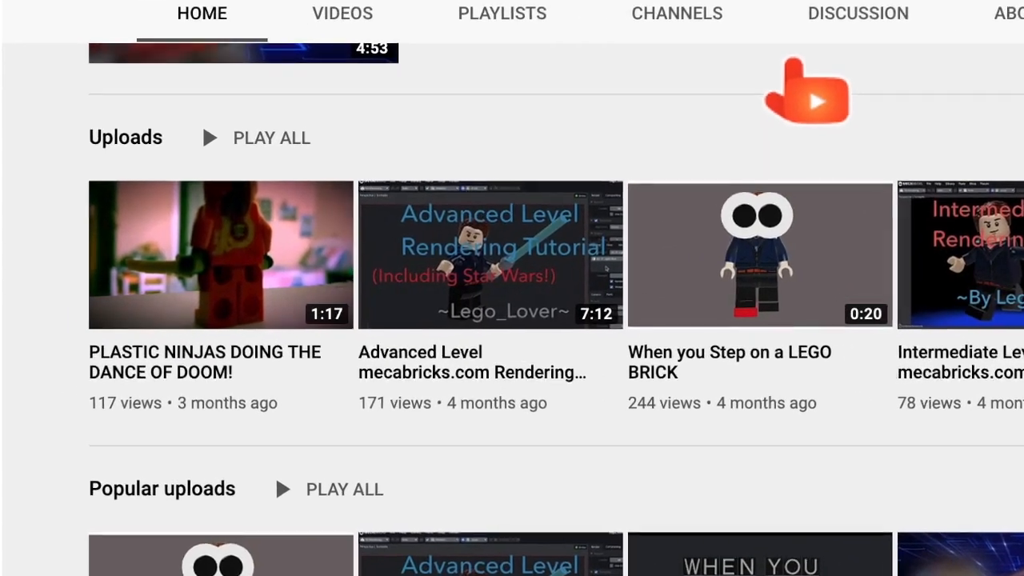
Scroll the channel's uploads to the Advanced Level Mecabricks rendering tutorial and play it.
scroll("down", 3)
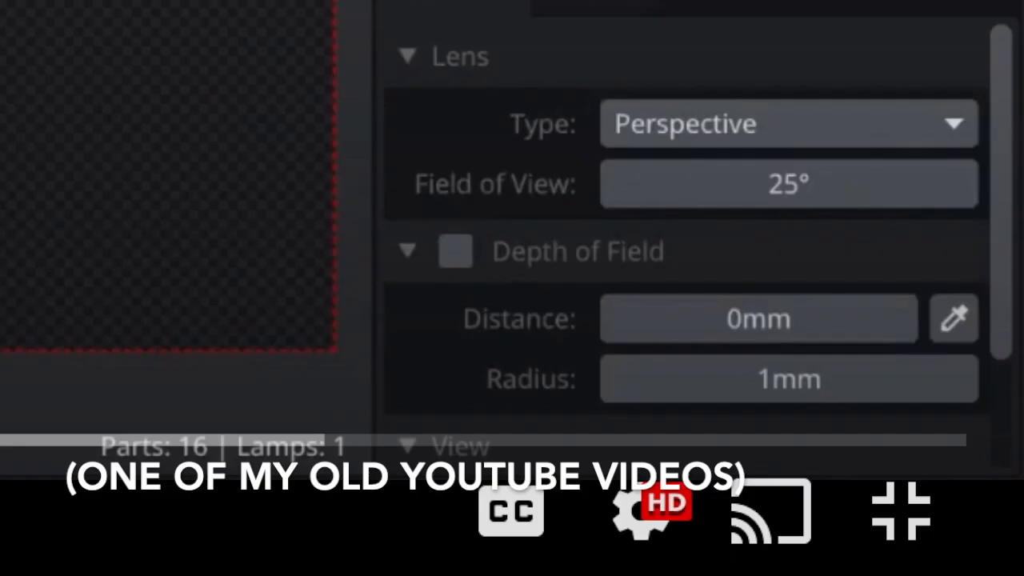
scroll("down", 3)
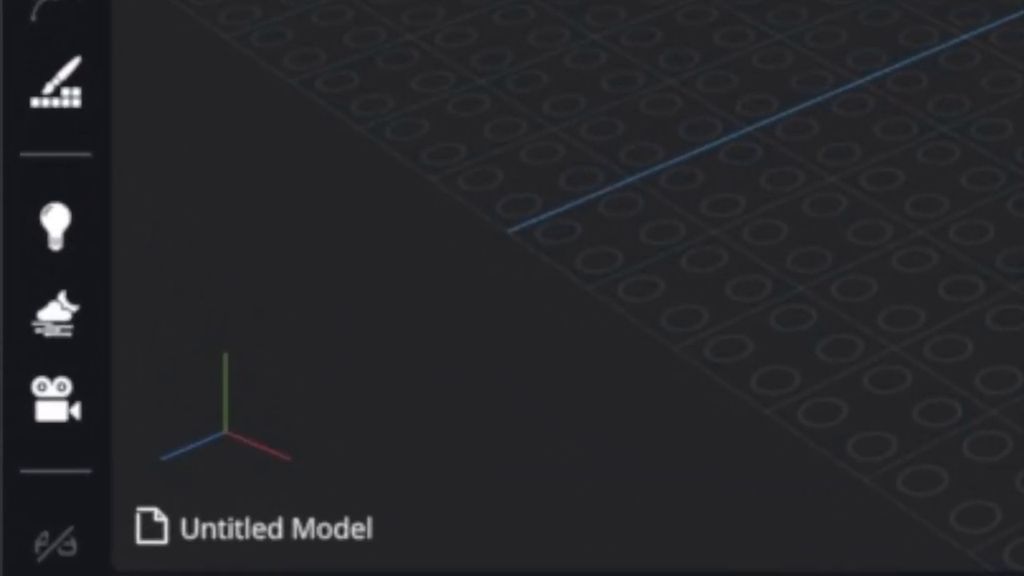
Import the saved SigFig minifigure into the empty model via File > Import.
left_click(123, 11)
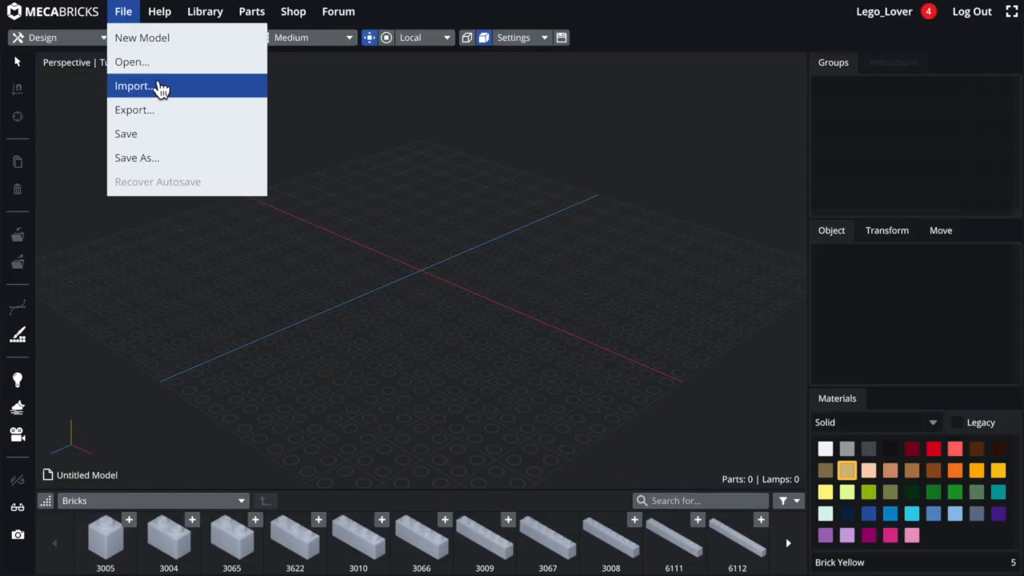
left_click(135, 87)
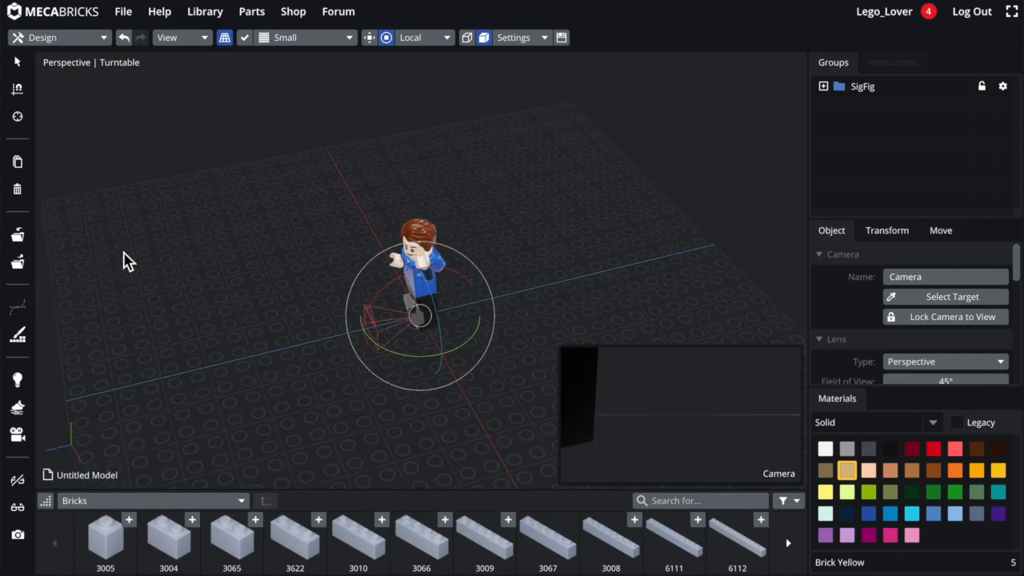
Move the camera with Global axes so its preview frames the minifigure's face and waving arm.
left_click_drag(416, 317, 232, 360)
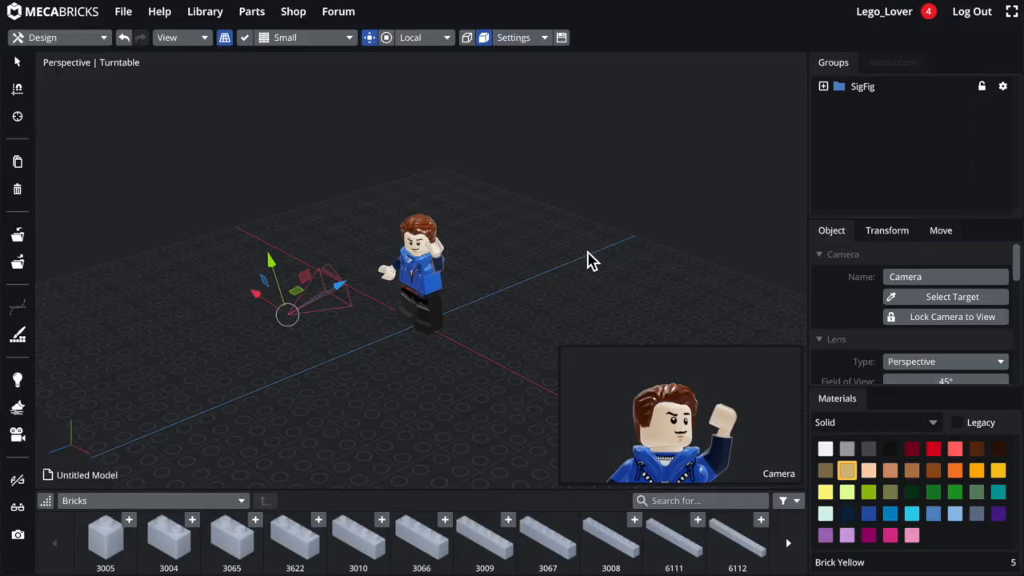
left_click_drag(592, 260, 584, 244)
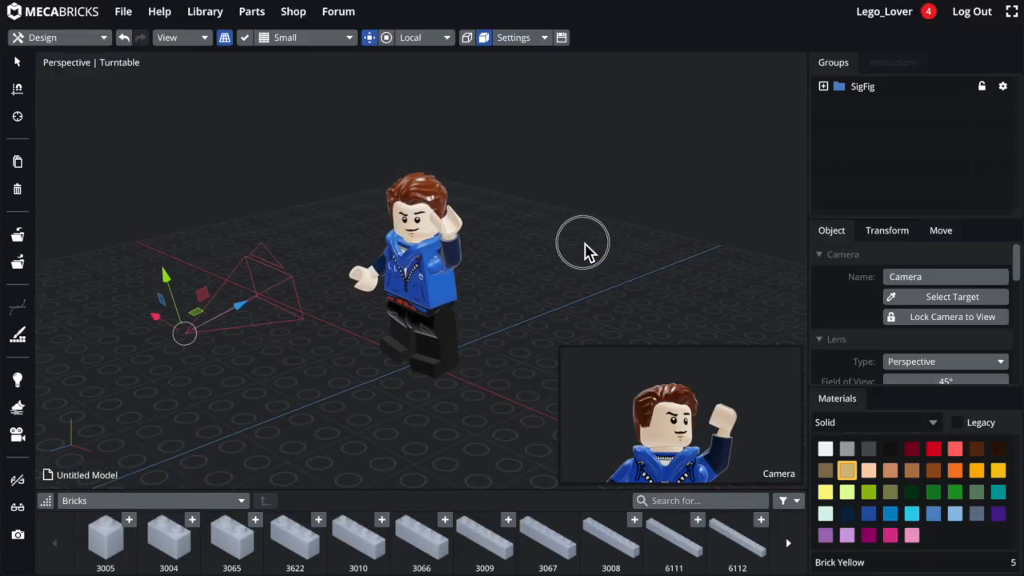
left_click(424, 36)
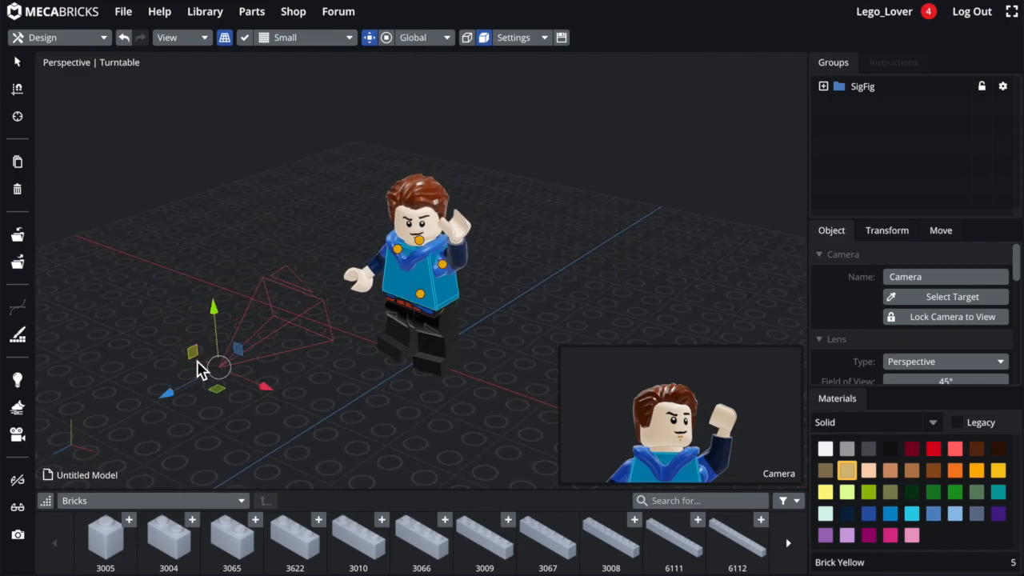
left_click_drag(216, 368, 336, 403)
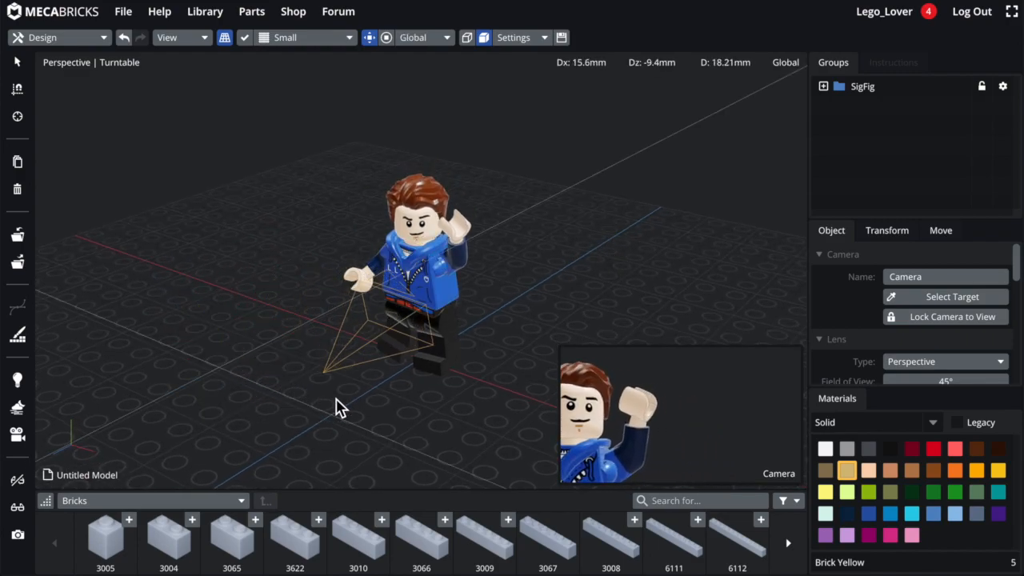
left_click(944, 317)
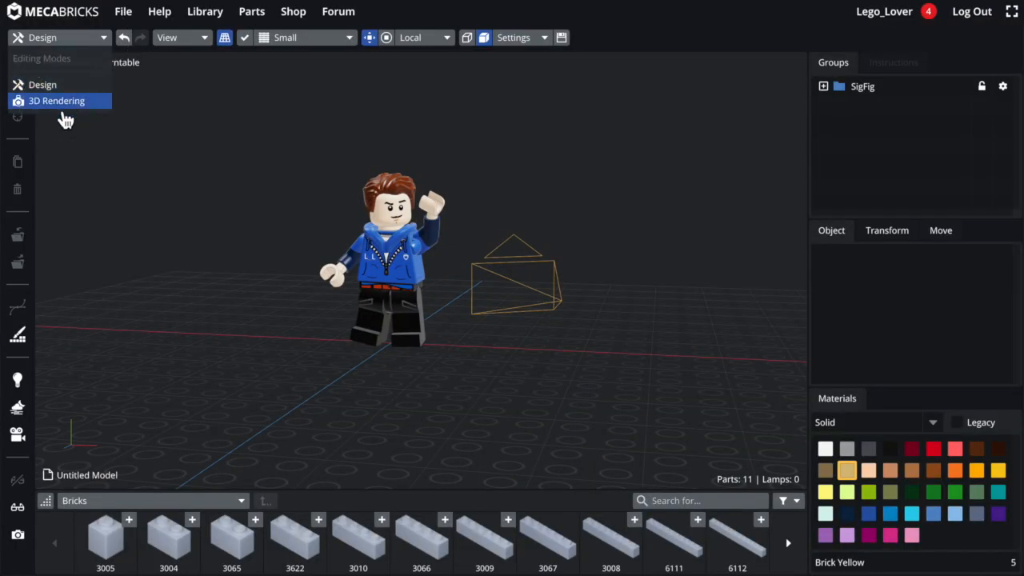
mouse_move(134, 108)
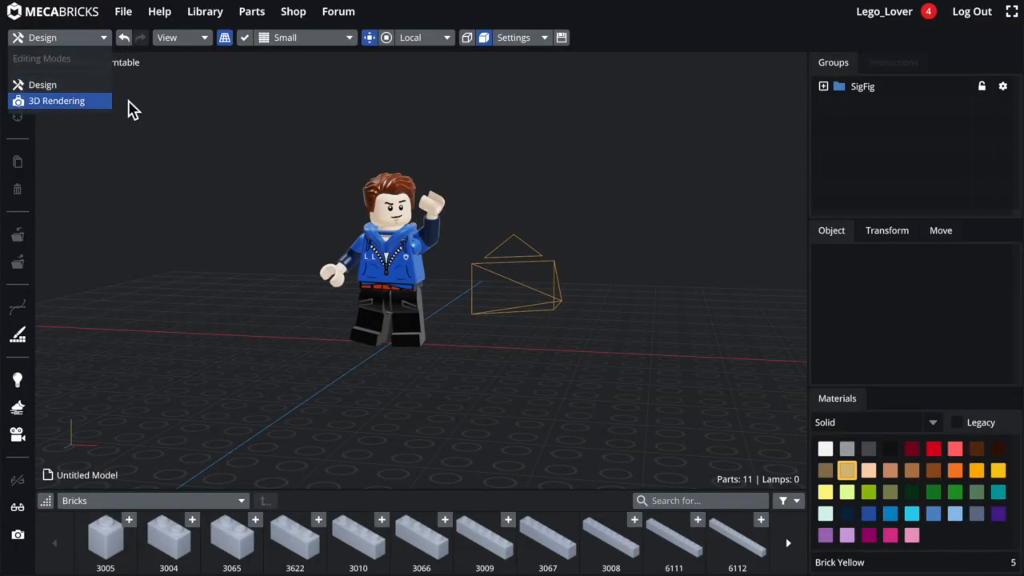
Add a second camera from the left toolbar near the minifigure.
left_click(57, 99)
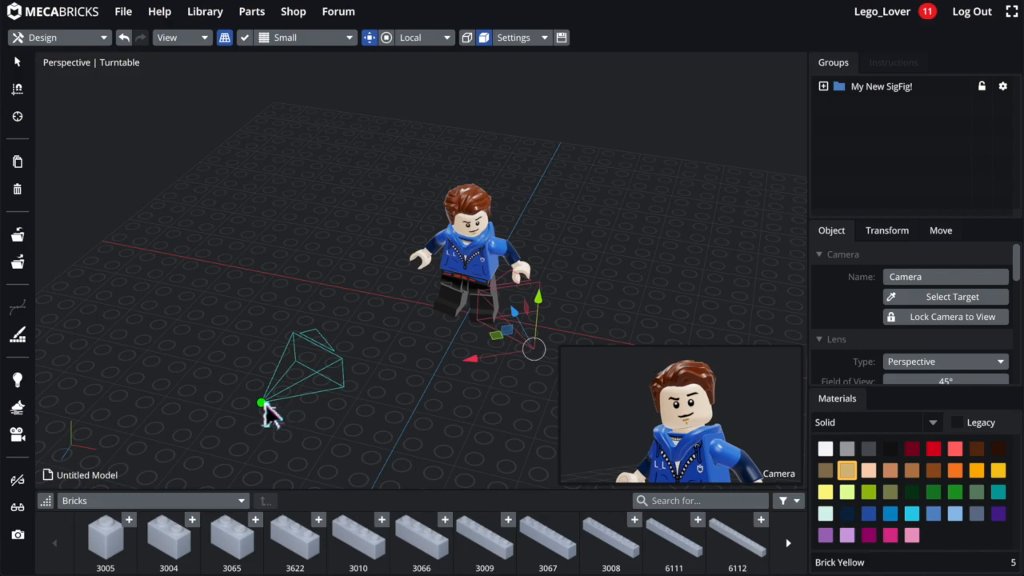
left_click(276, 227)
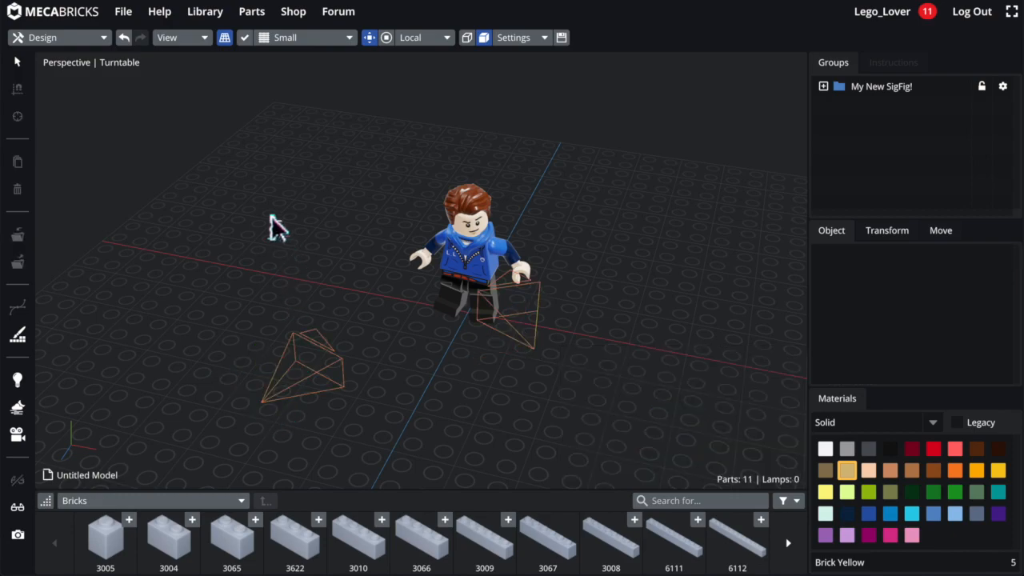
left_click(61, 37)
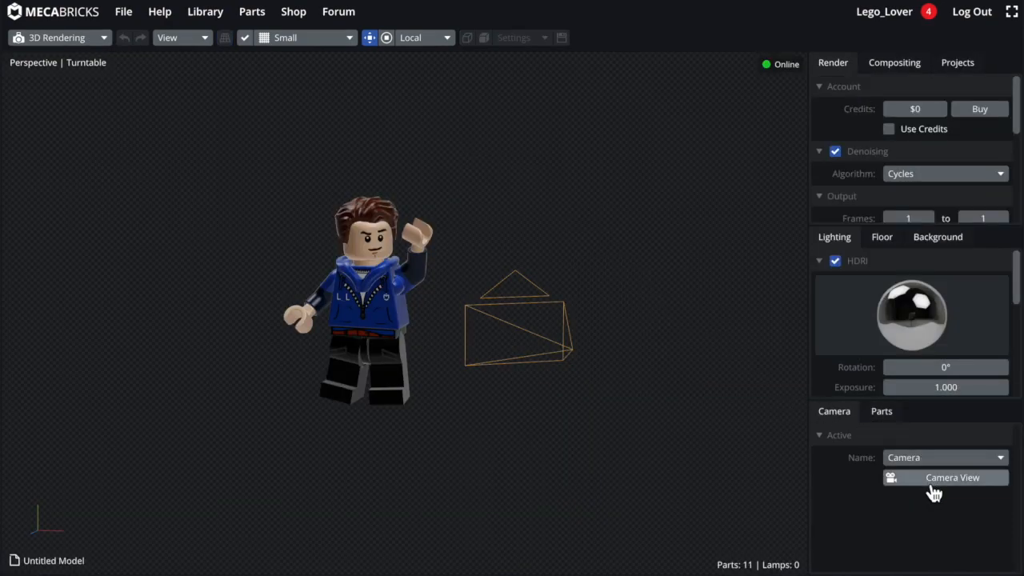
left_click(952, 477)
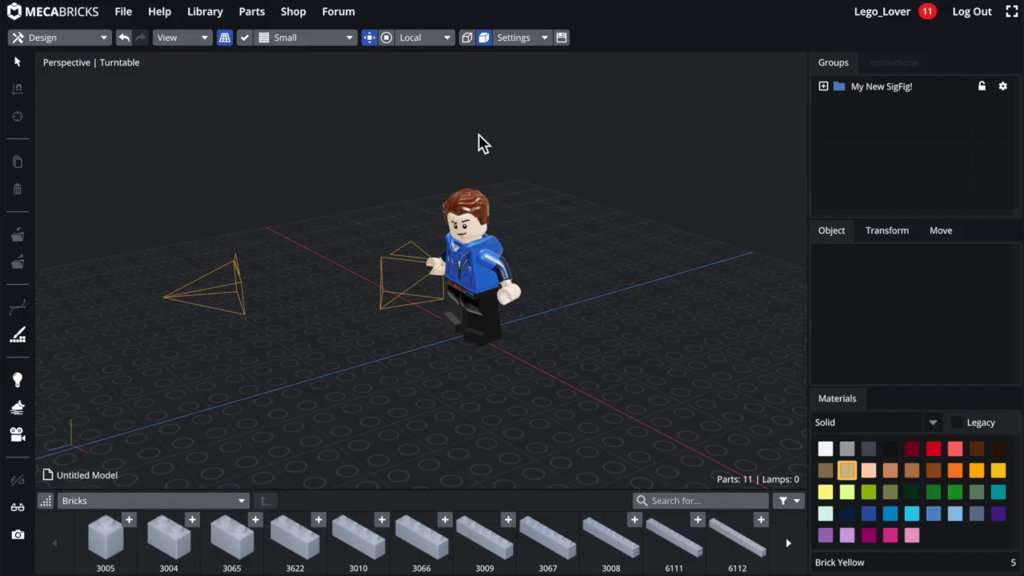
mouse_move(880, 11)
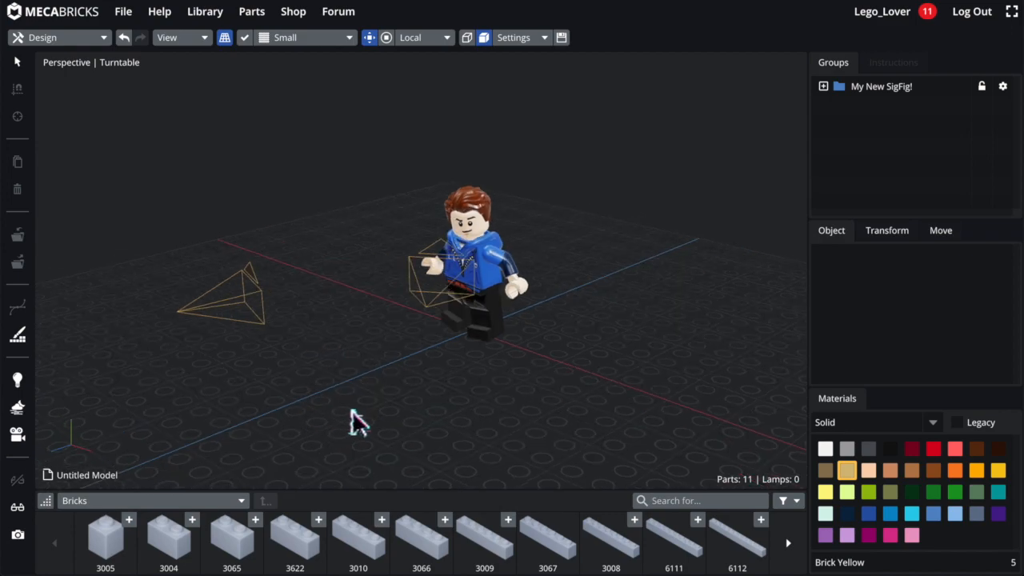
Drag the second camera beside the minifigure and switch the editing mode to 3D Rendering.
left_click_drag(356, 424, 563, 372)
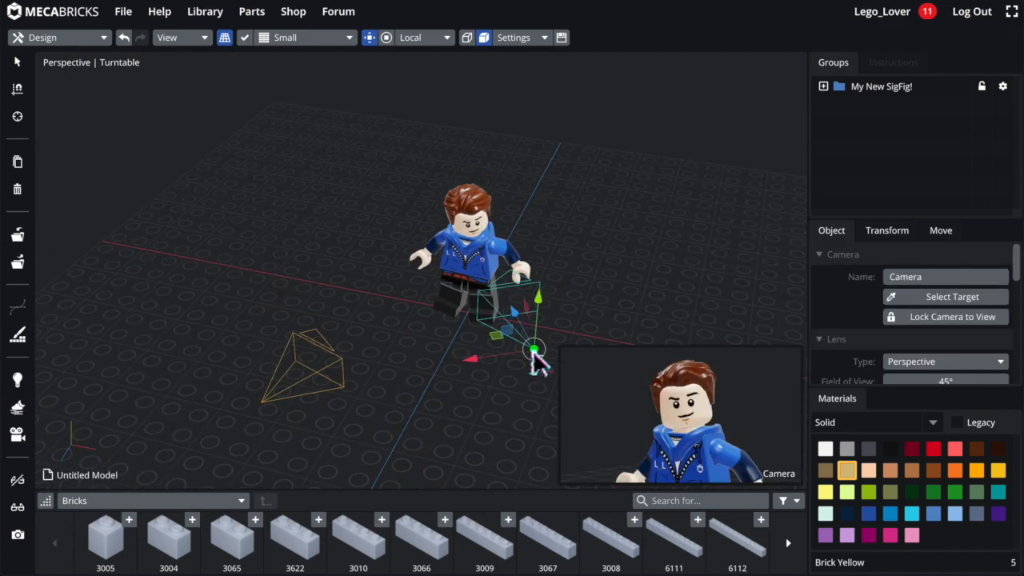
left_click_drag(531, 349, 259, 404)
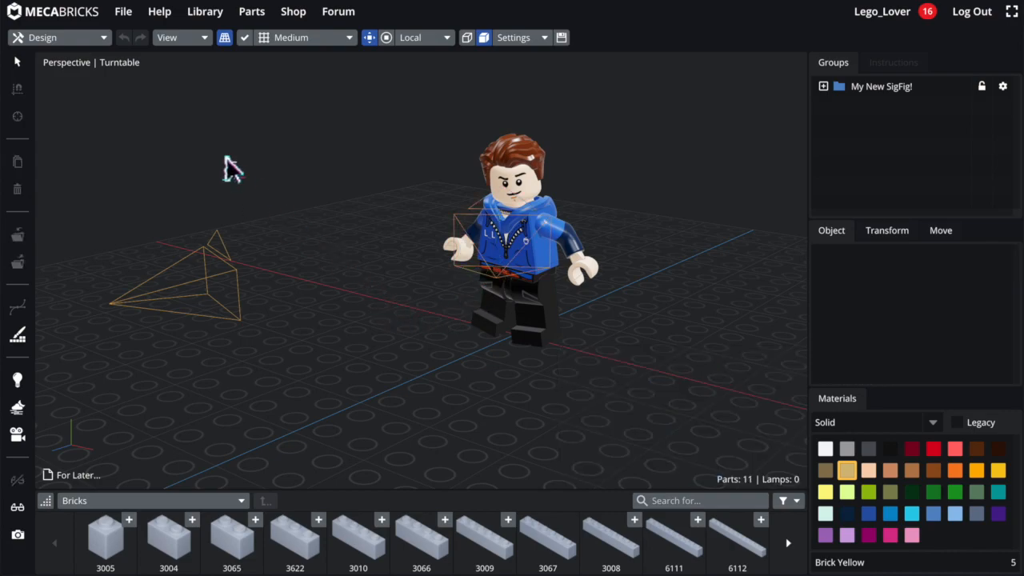
left_click(56, 36)
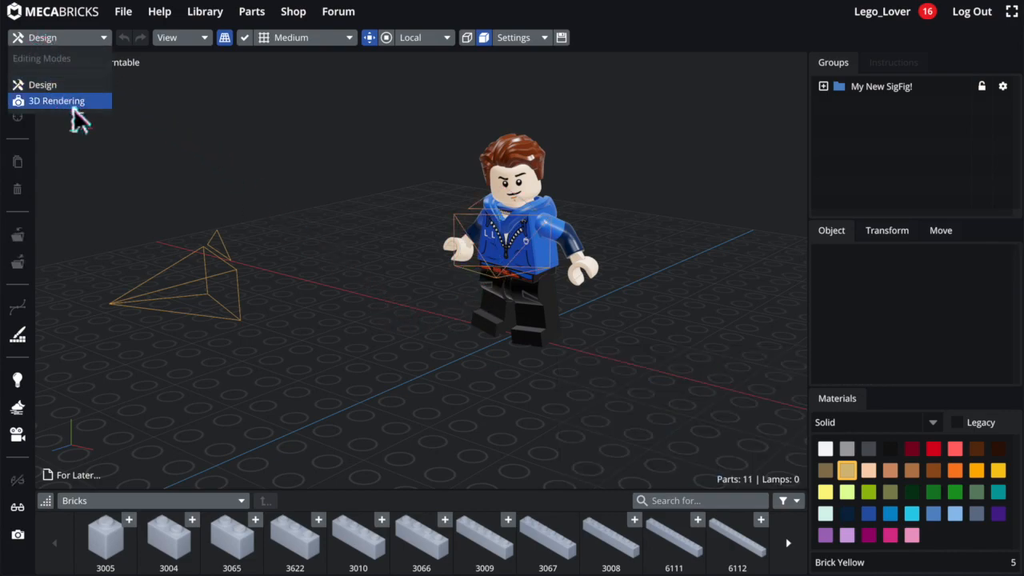
left_click(56, 99)
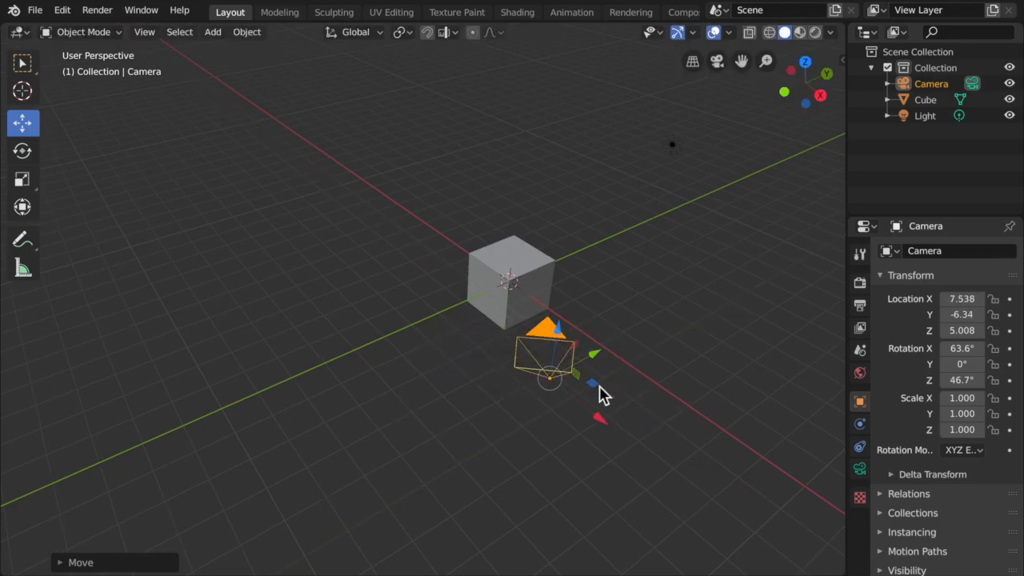
mouse_move(632, 404)
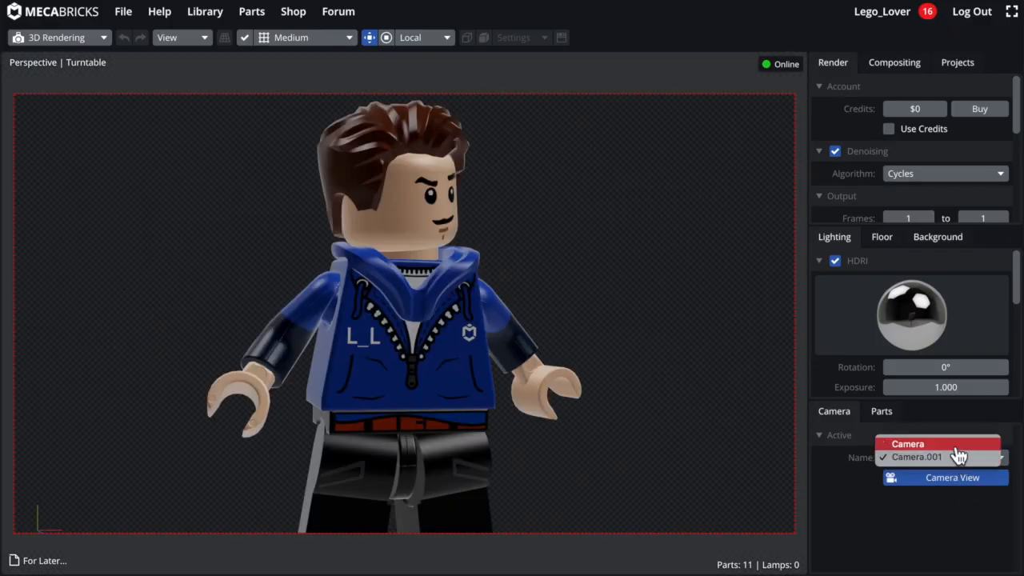
Choose 'Camera' in the Camera Name dropdown and render the minifigure through it.
left_click(907, 445)
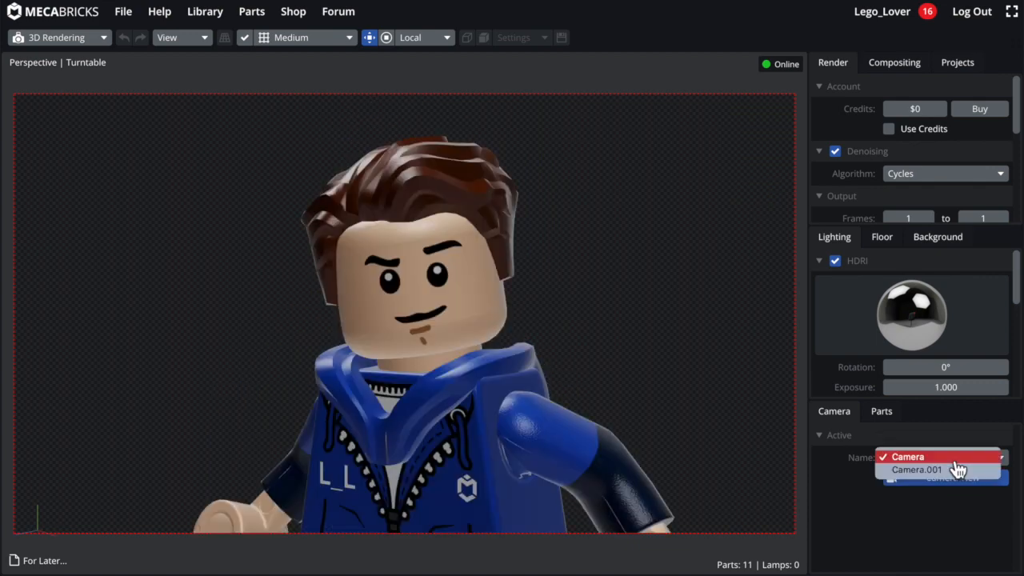
left_click(918, 470)
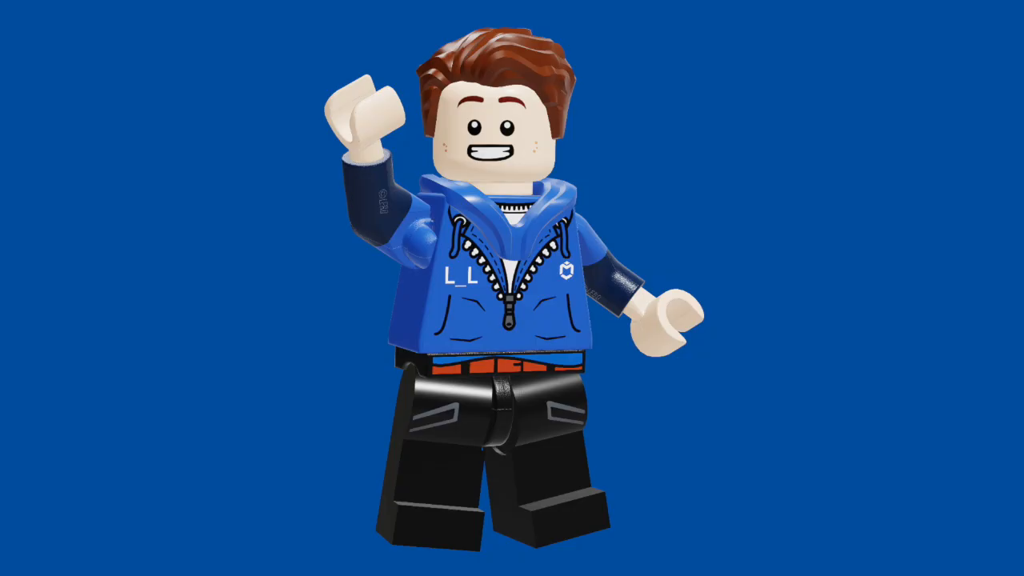